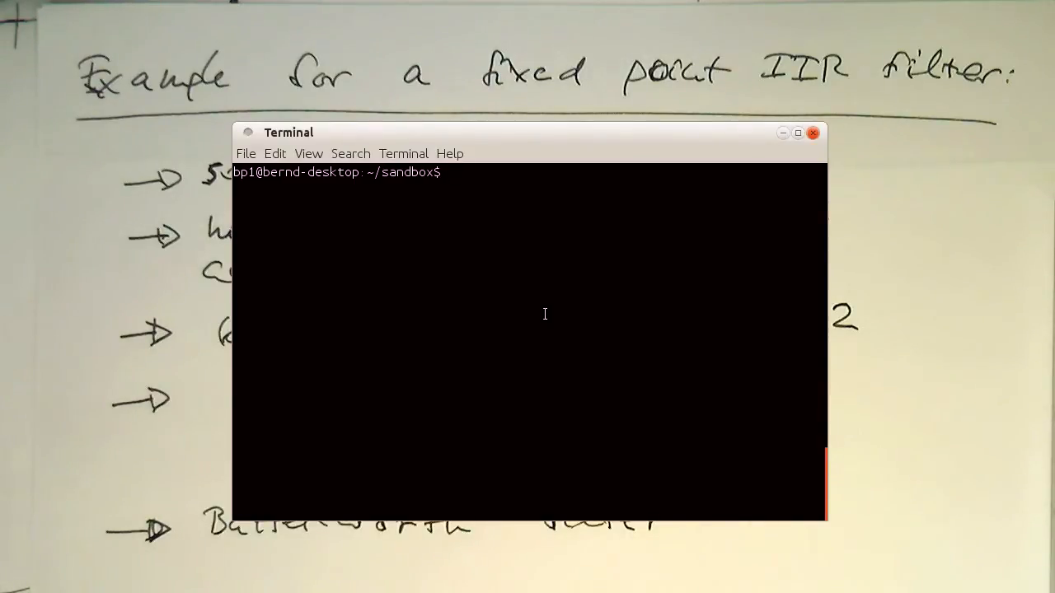
# Step: Launch octave and run [b,a] = butter(2,[45/1000*2 55/1000*2],'stop'); to get bandstop coefficients
pyautogui.write('octave')
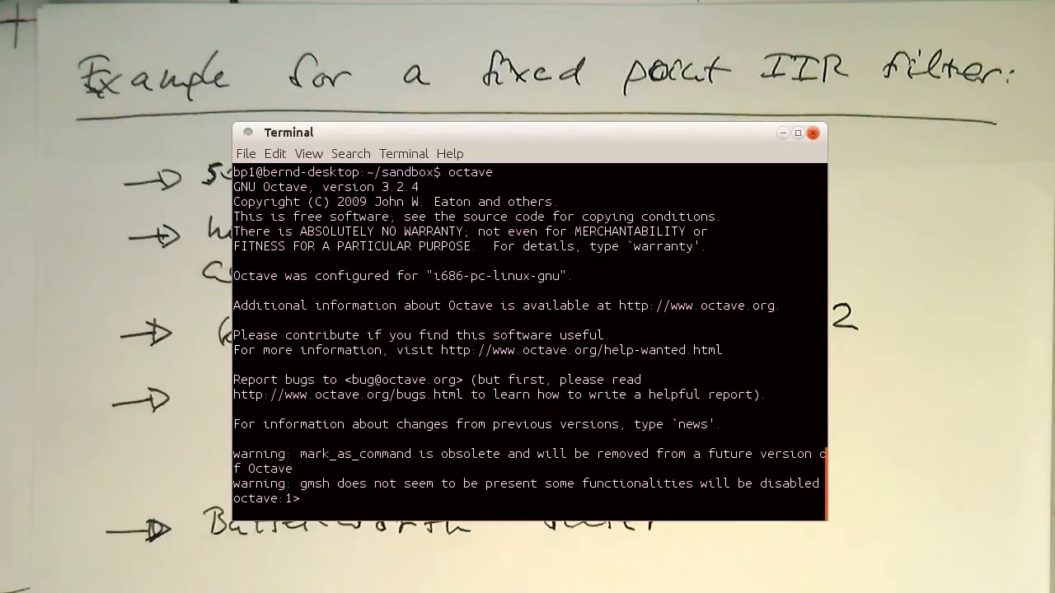
pyautogui.write('[b,a')
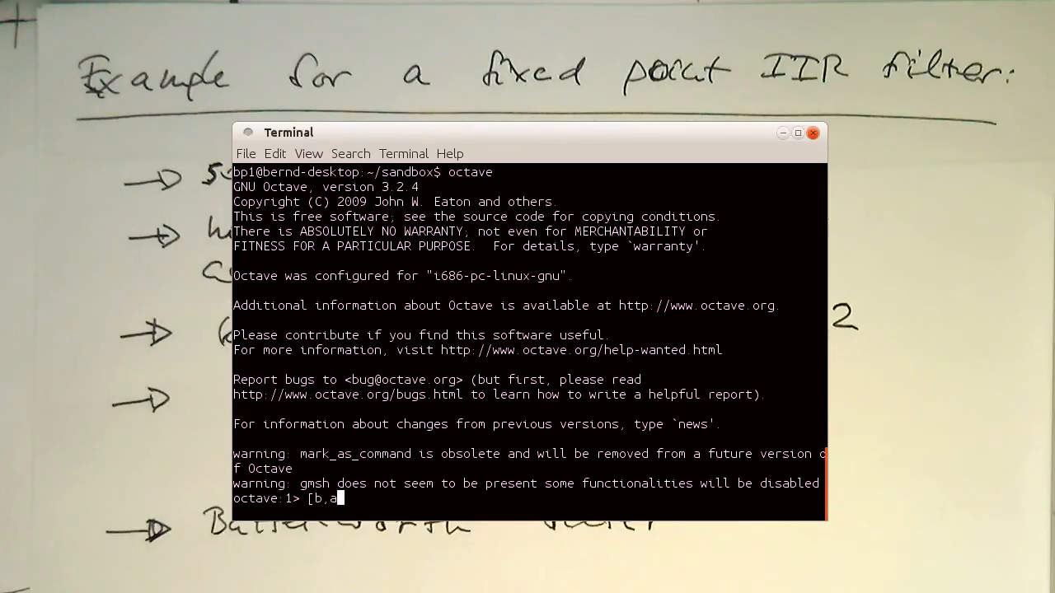
pyautogui.write('] =')
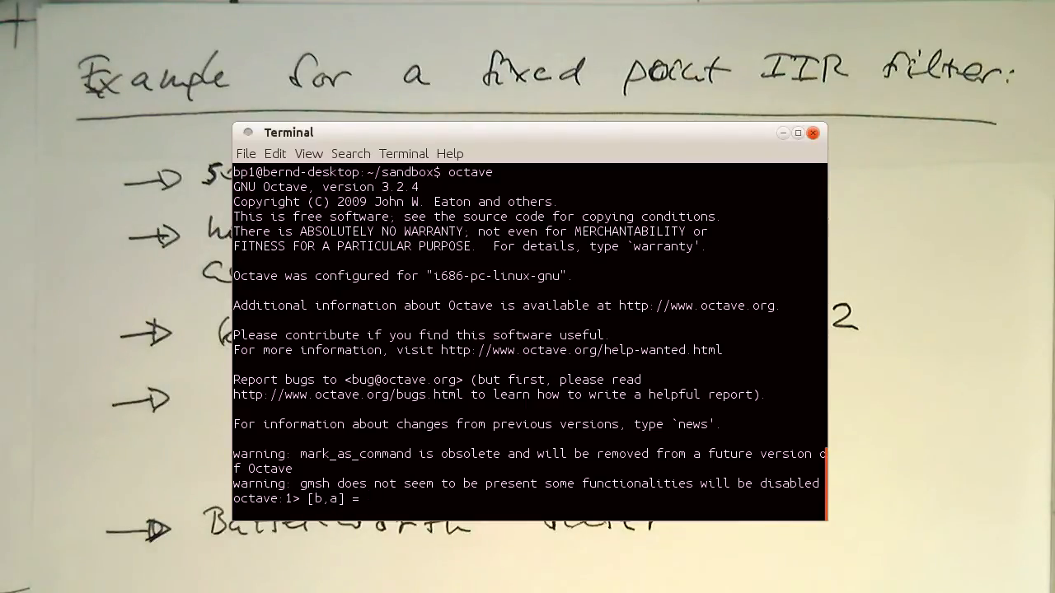
pyautogui.write('butt')
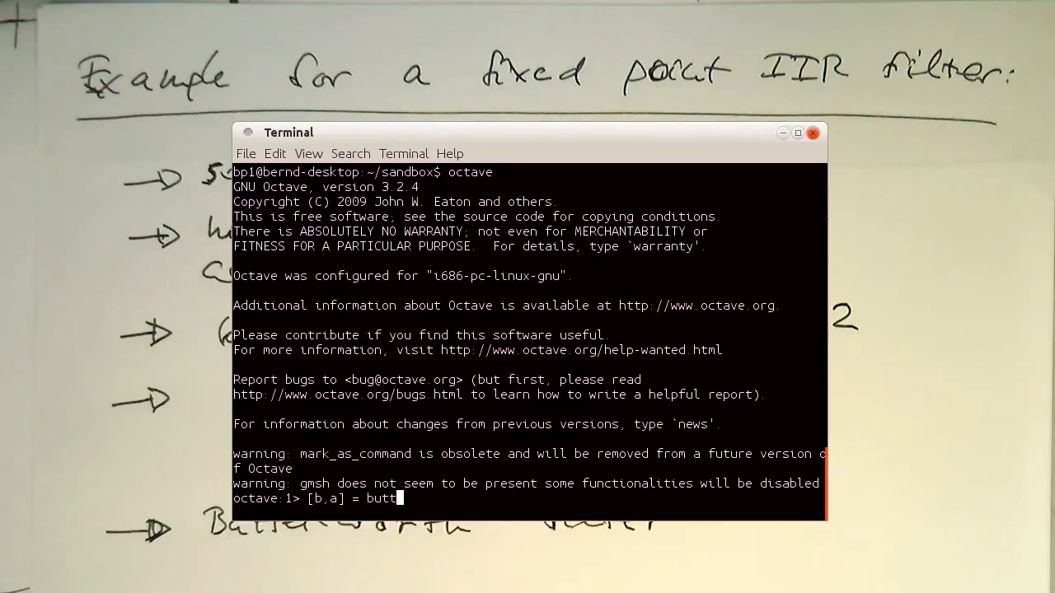
pyautogui.write('er(')
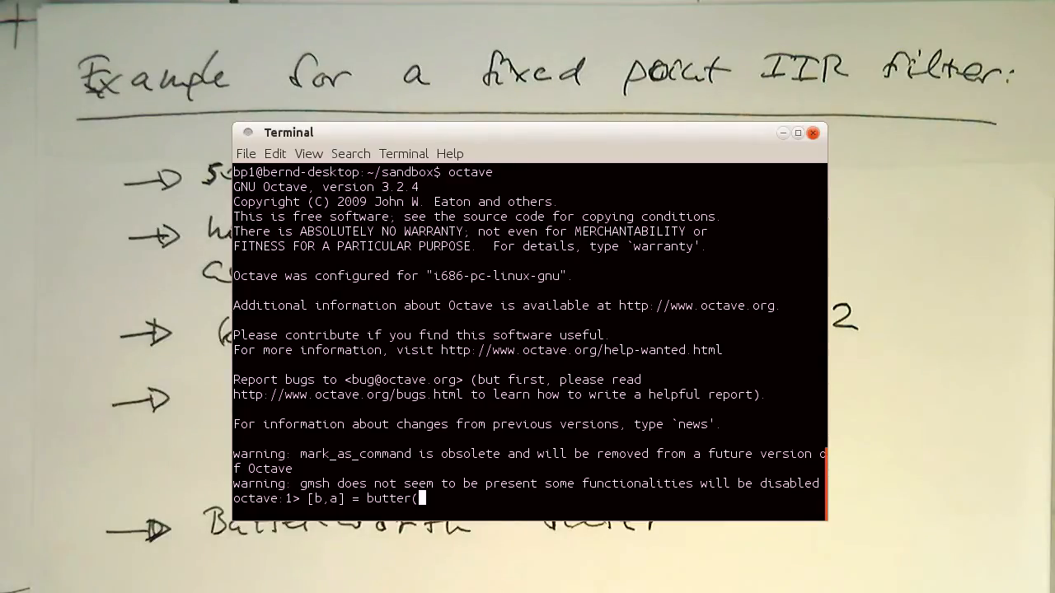
pyautogui.write('2,[')
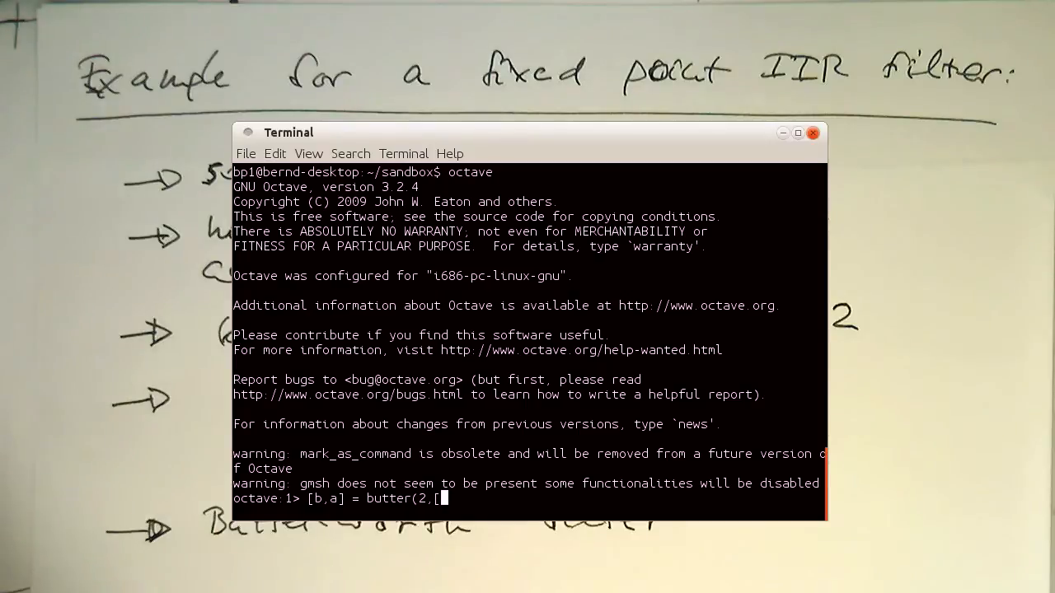
pyautogui.write('45c')
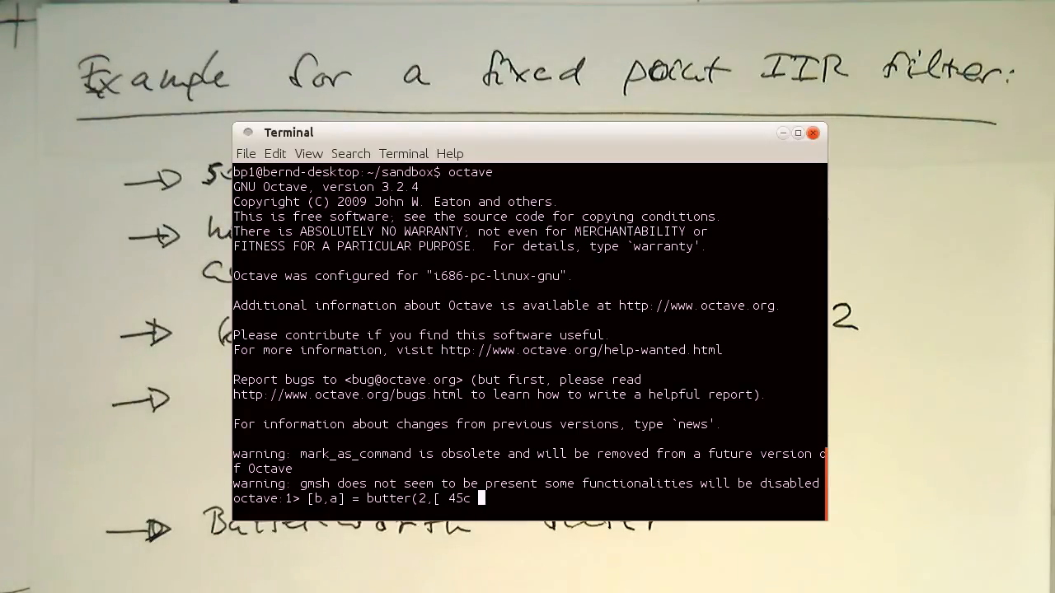
pyautogui.write('/1000')
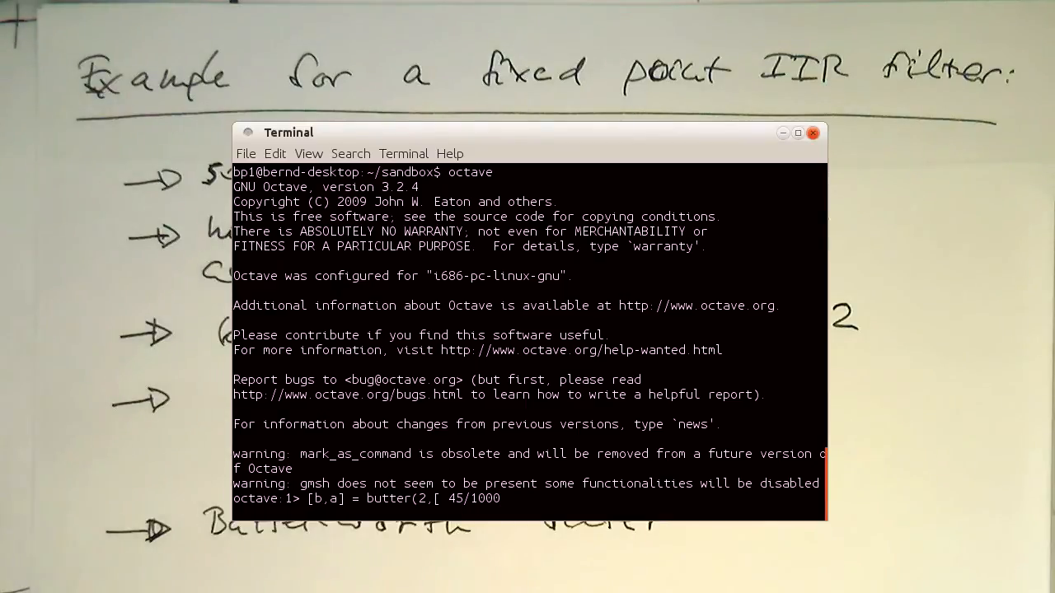
pyautogui.write('55/1000')
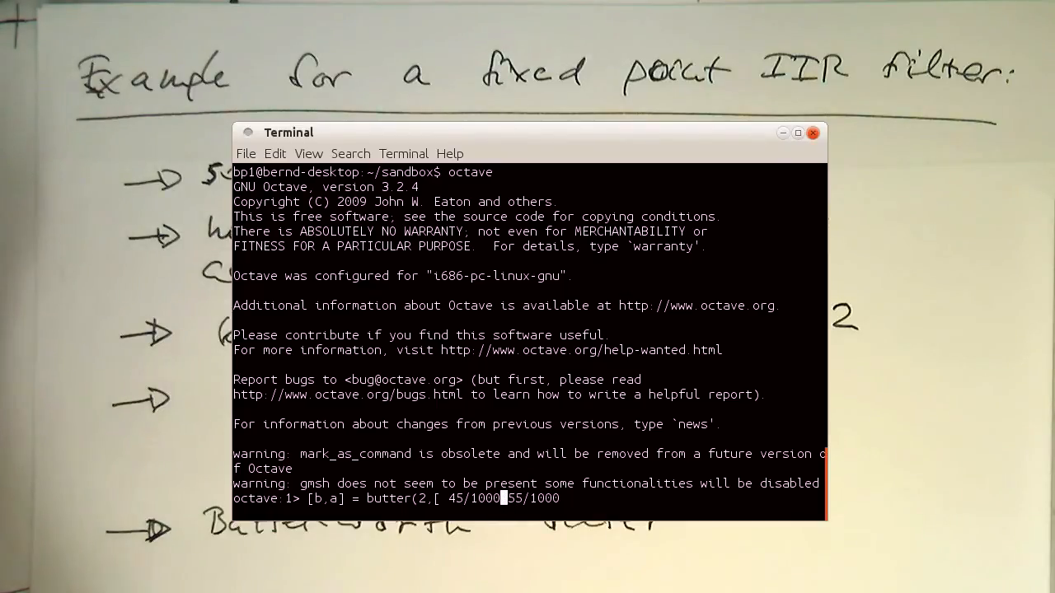
pyautogui.write('*2')
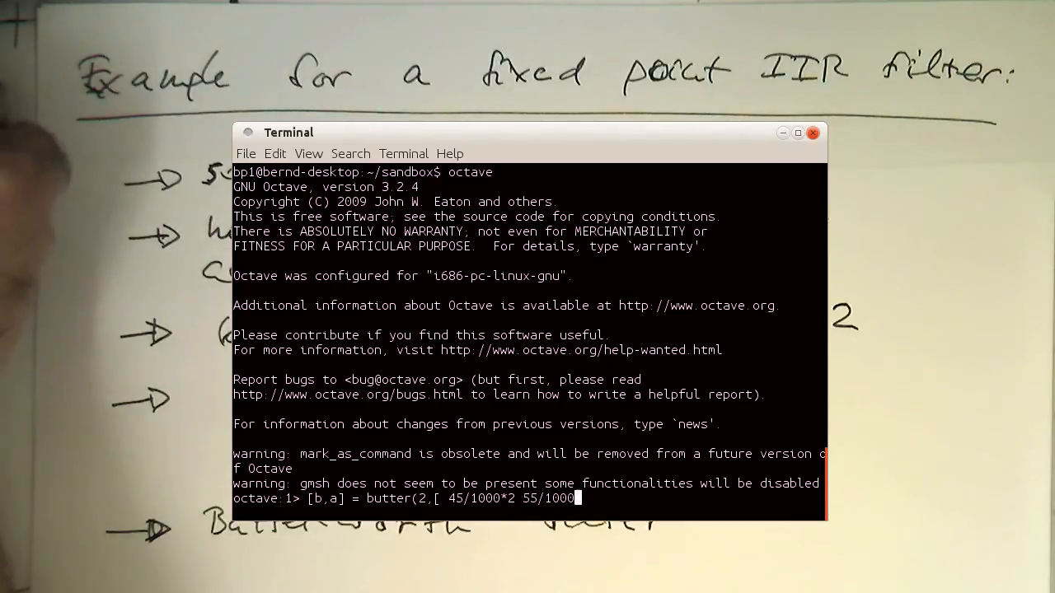
pyautogui.write('*2')
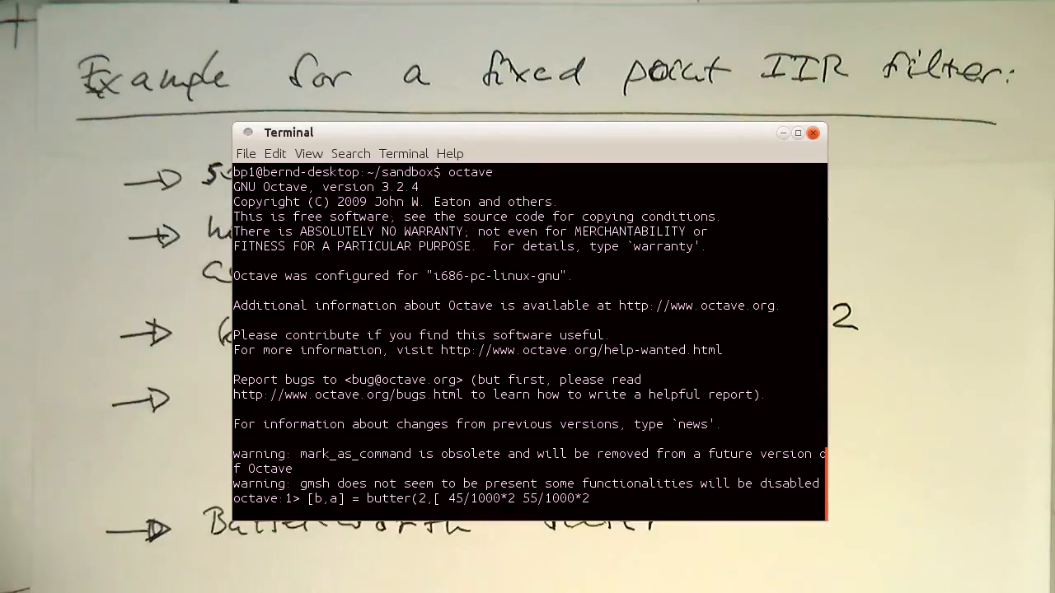
pyautogui.write('],')
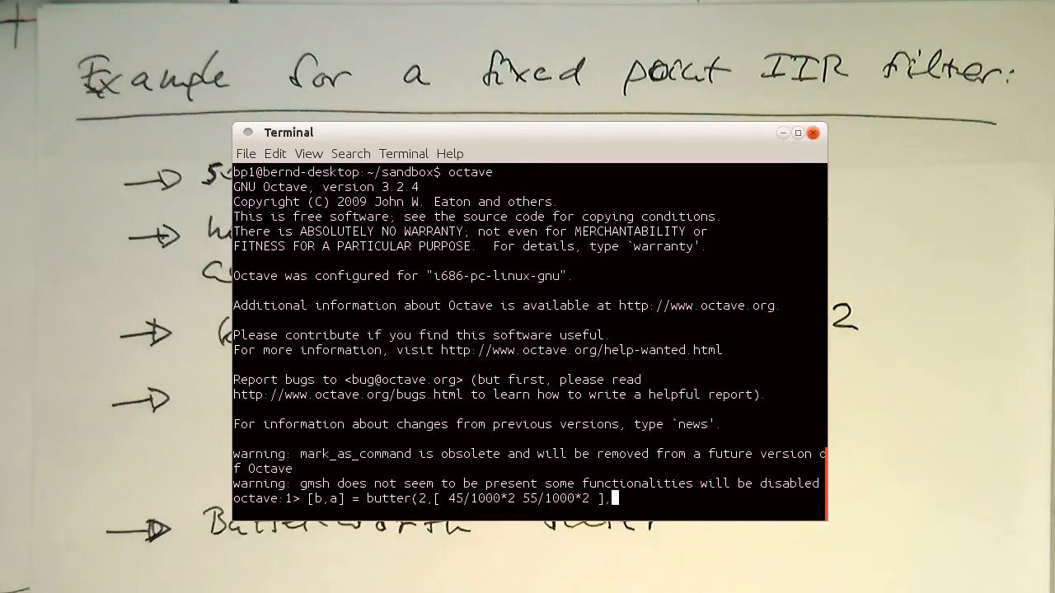
pyautogui.write("'s")
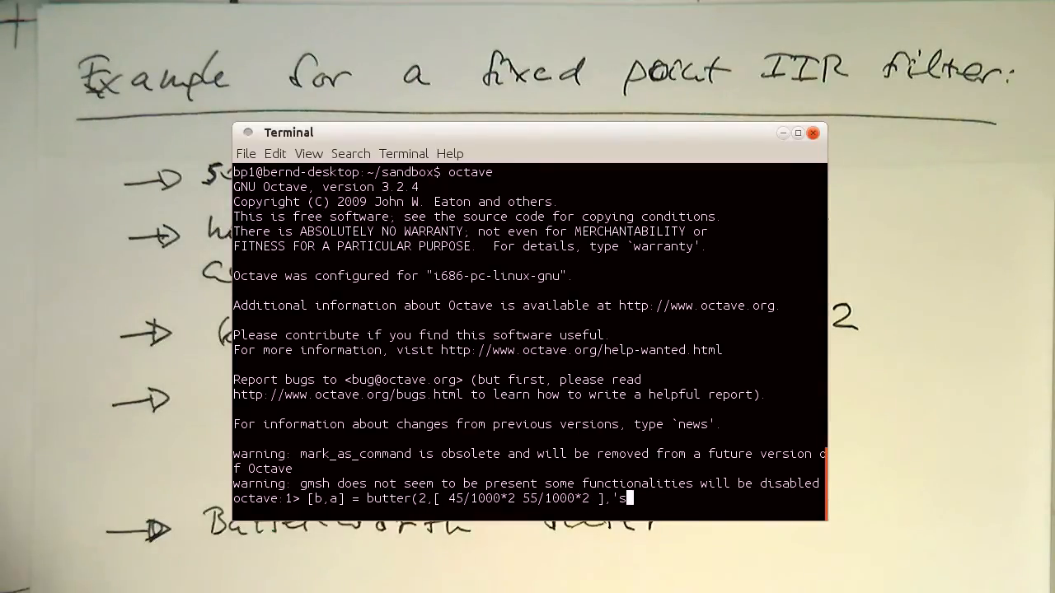
pyautogui.write("top');")
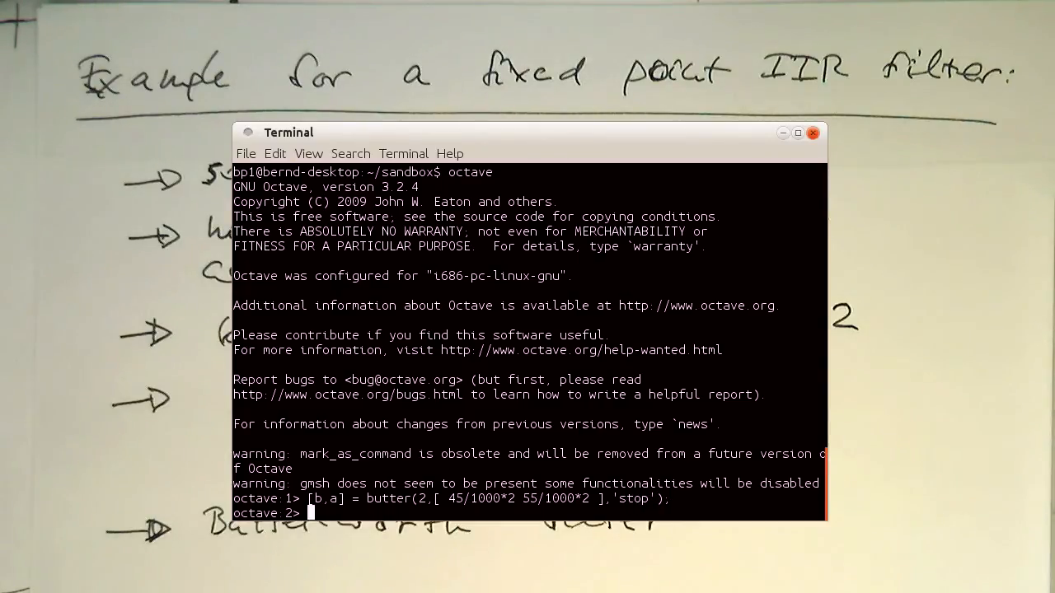
# Step: Run freqz(b,a) to plot the filter's magnitude and phase response with the notch near 0.1
pyautogui.write('frweq')
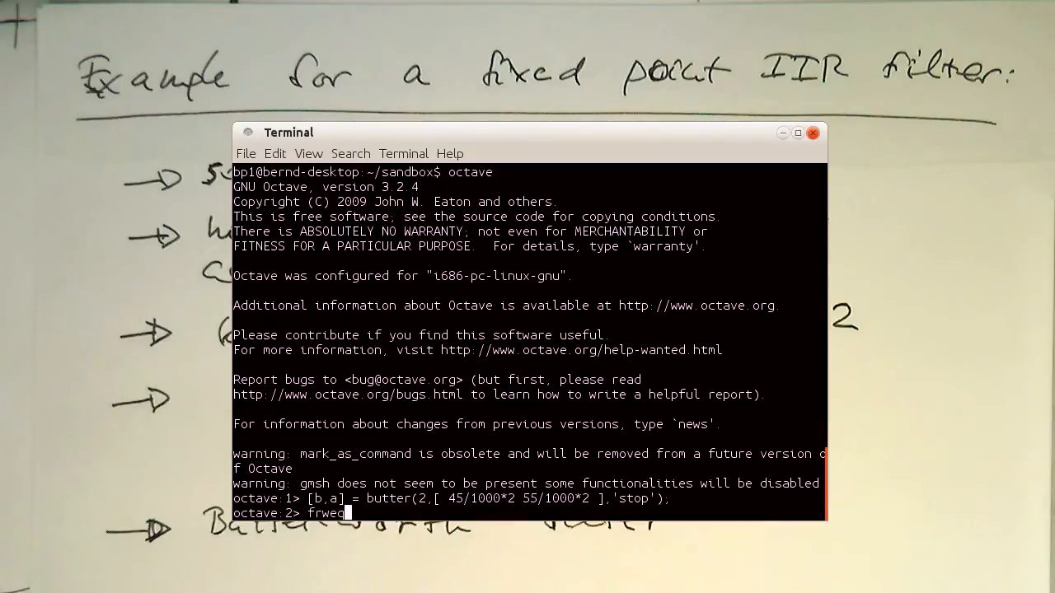
pyautogui.write('freqz')
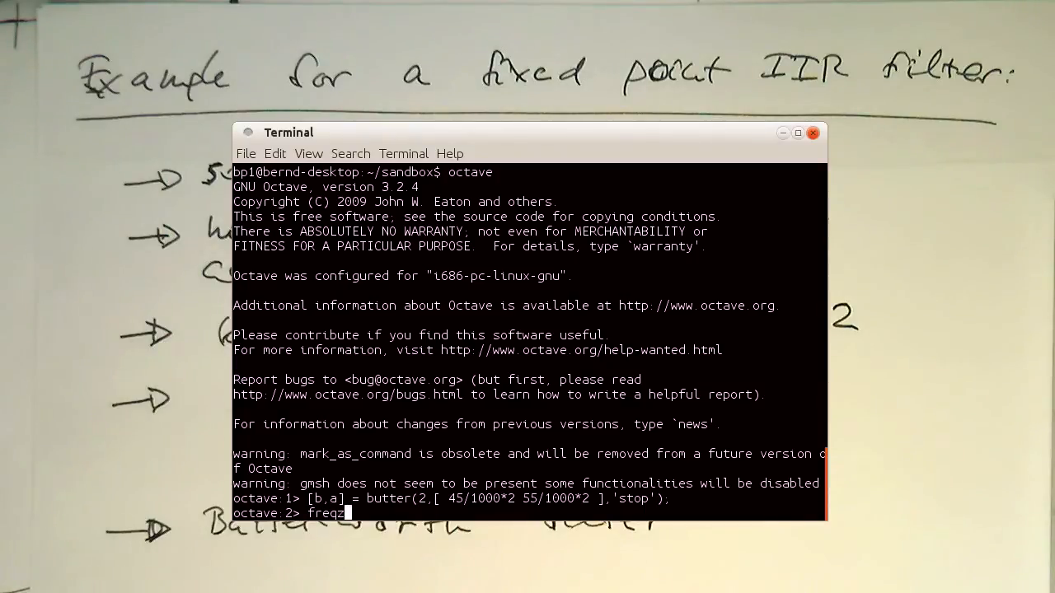
pyautogui.write('(b,a);')
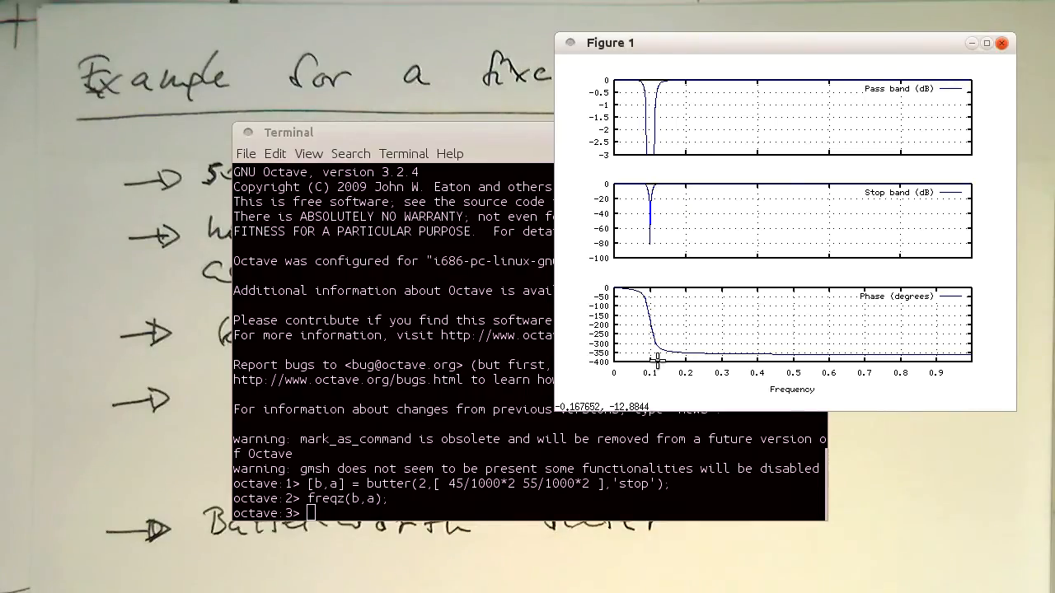
pyautogui.moveTo(968, 371)
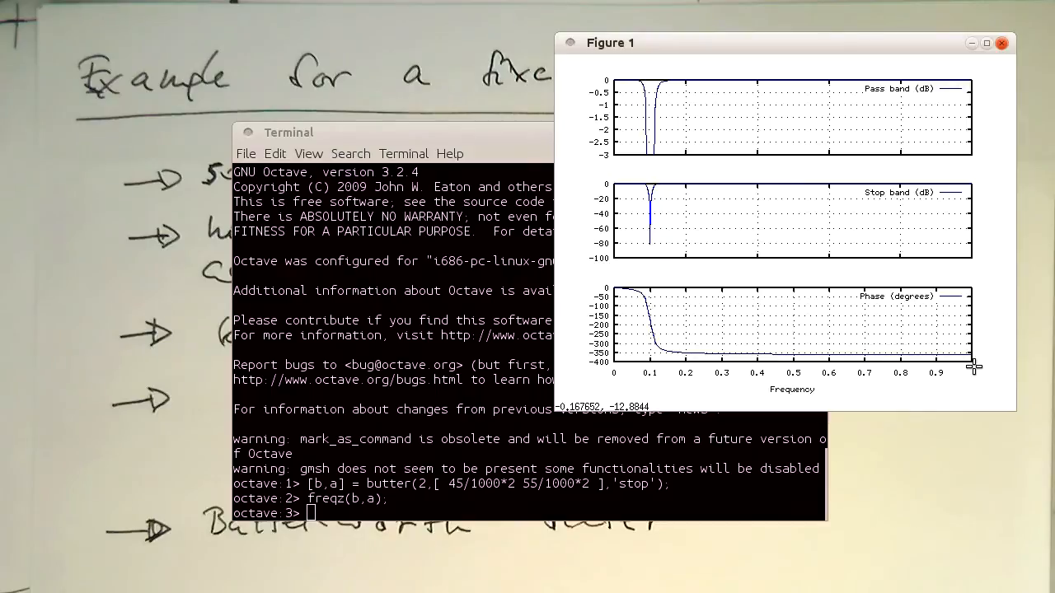
pyautogui.moveTo(633, 181)
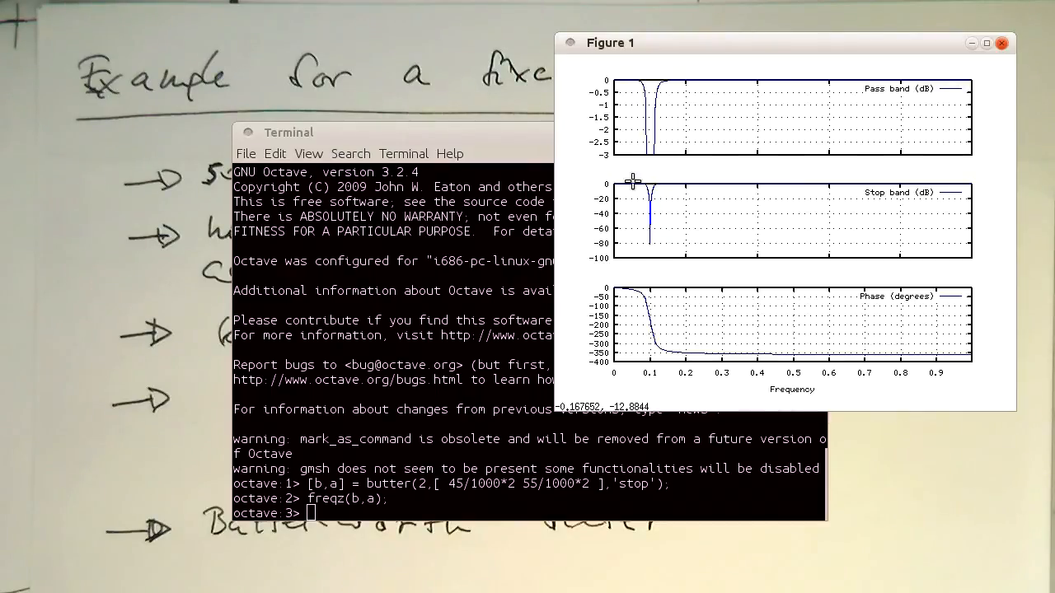
pyautogui.moveTo(648, 243)
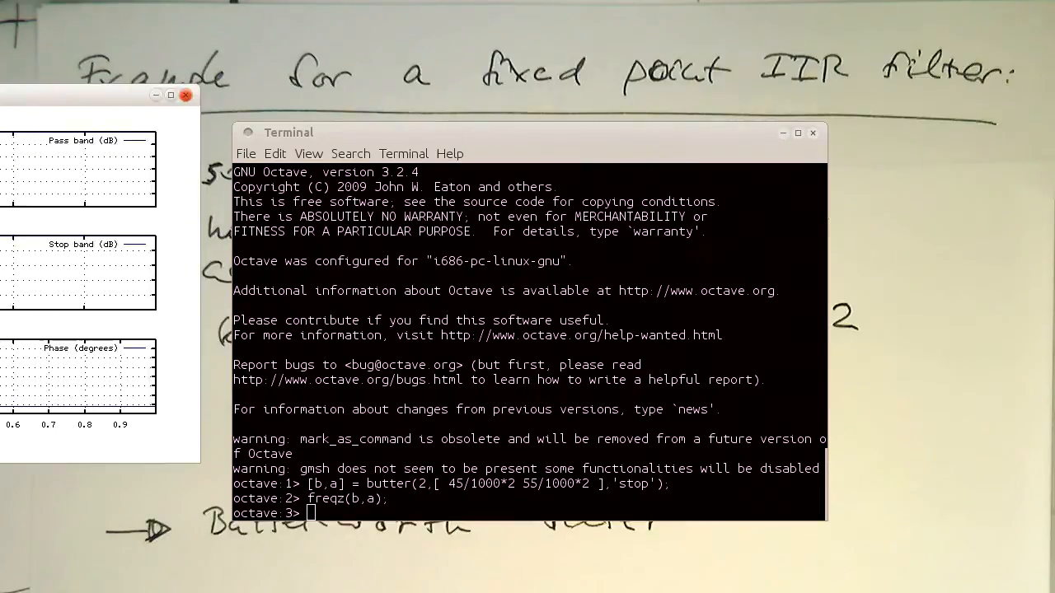
# Step: Display the b and a coefficient vectors in the Octave session
pyautogui.click(185, 95)
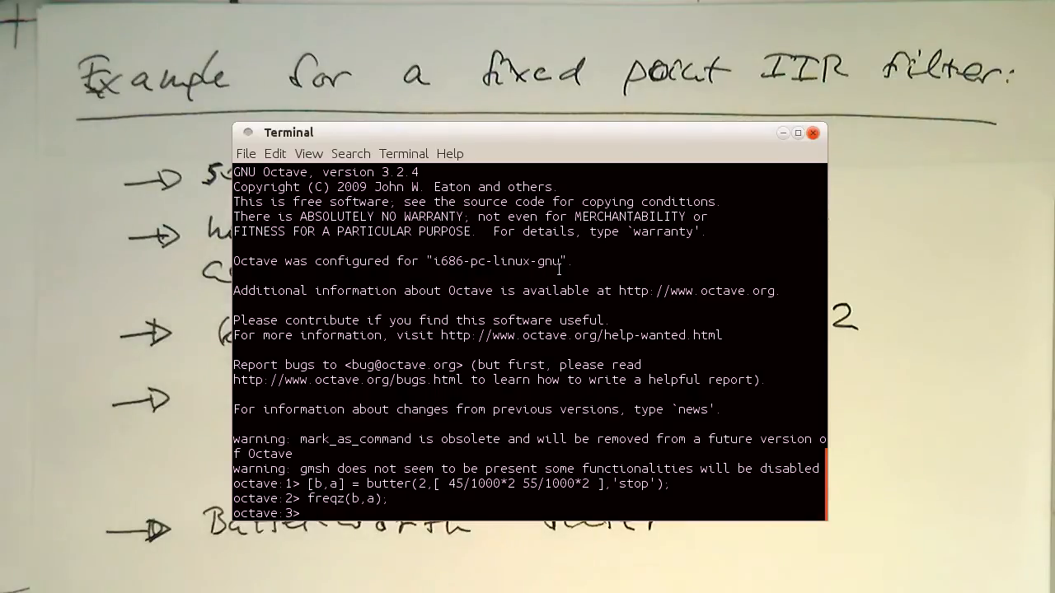
pyautogui.write('b')
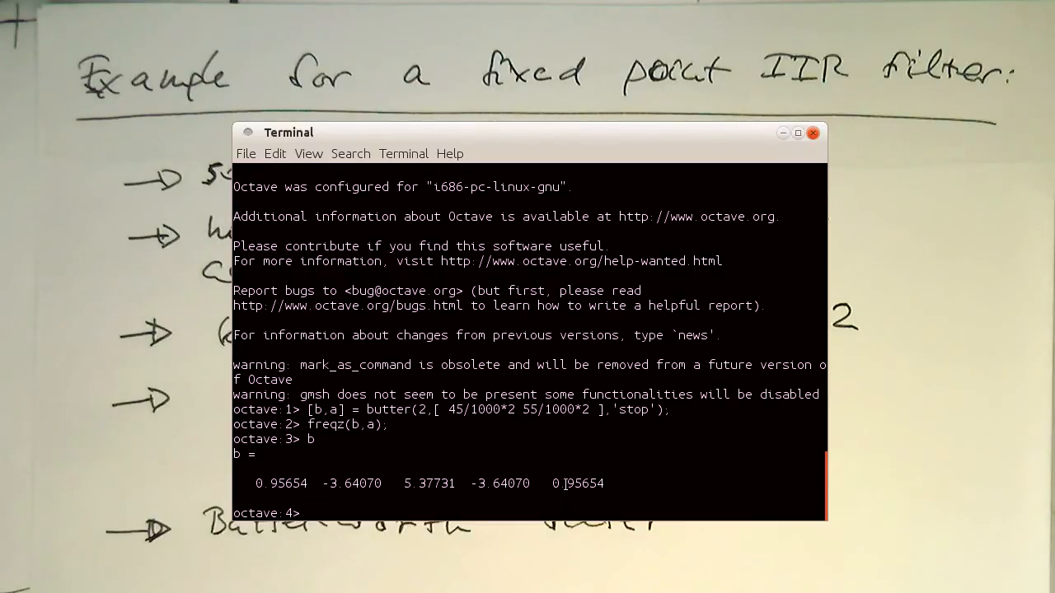
pyautogui.write('a')
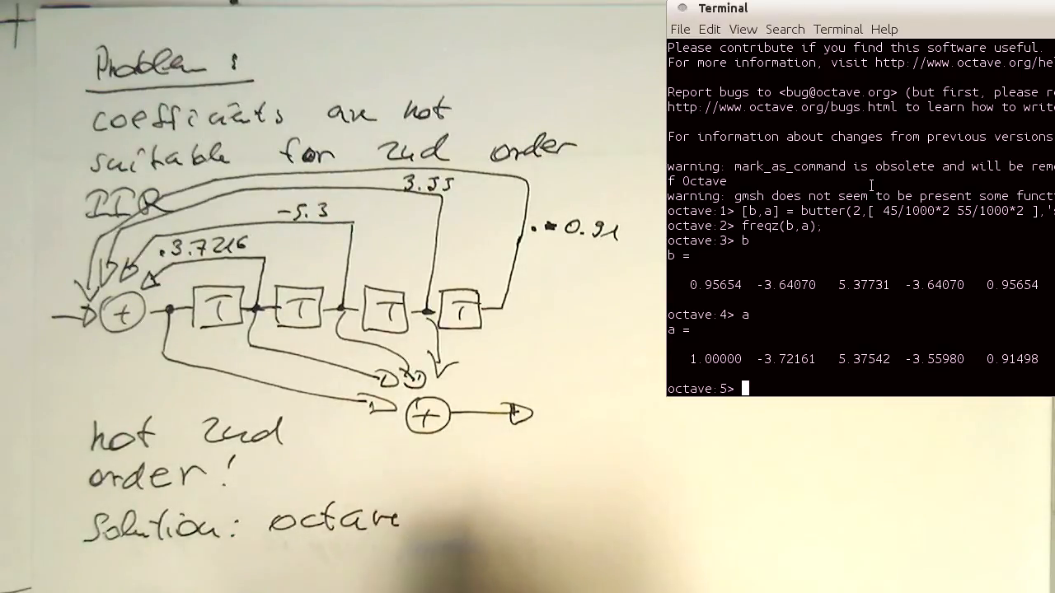
# Step: Enter tf2sos(b,a) at the prompt to convert the filter into second-order sections
pyautogui.write('command')
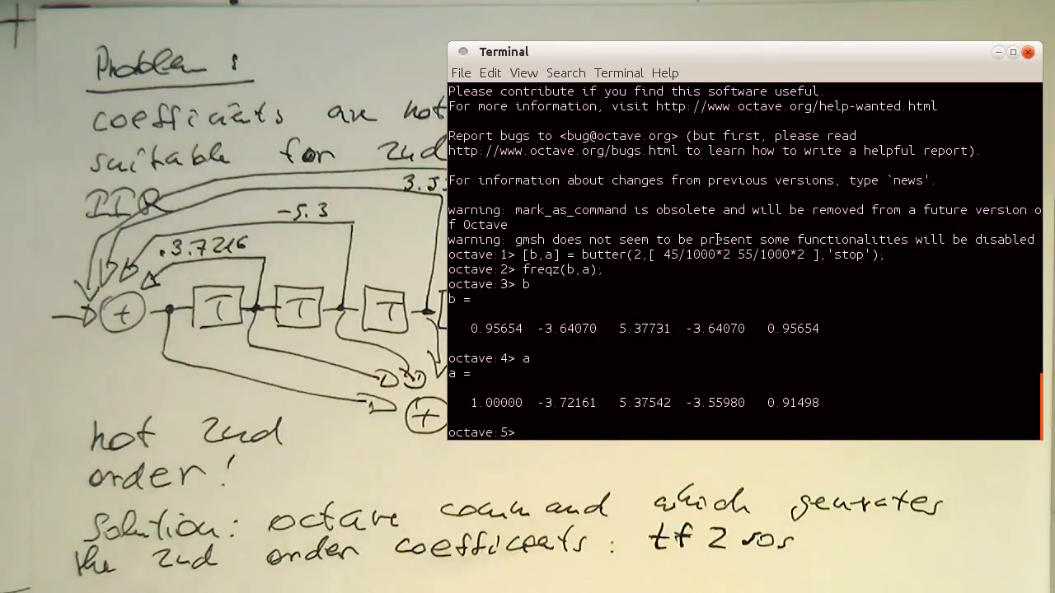
pyautogui.write('tf')
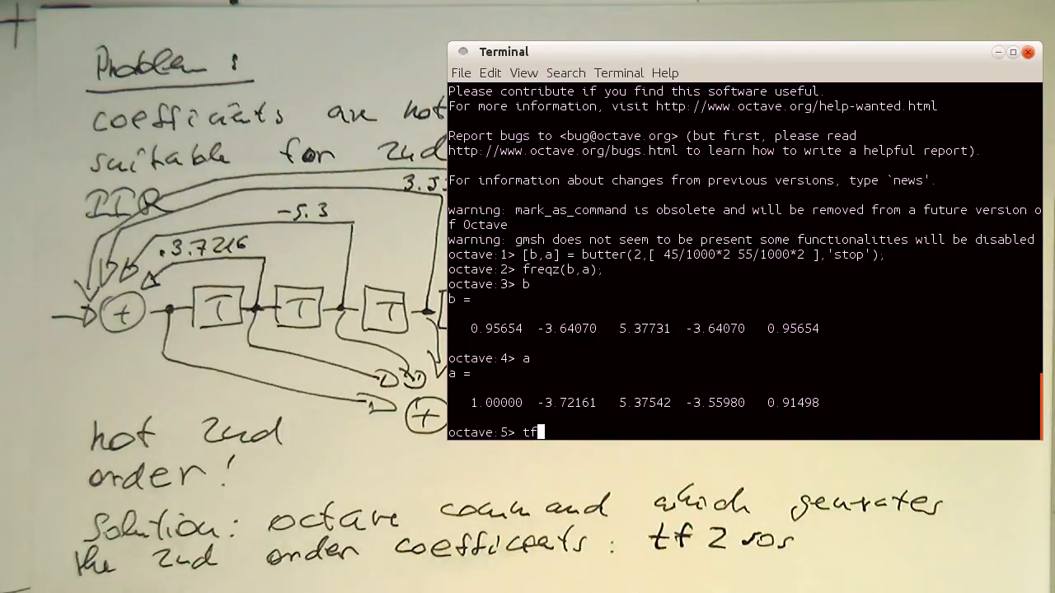
pyautogui.write('2so')
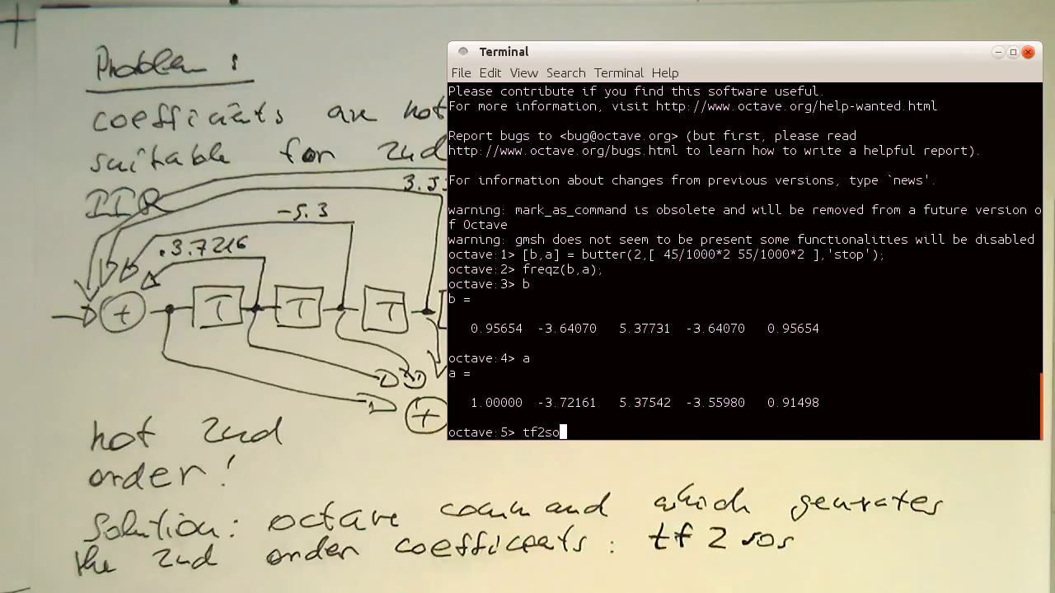
pyautogui.write('s(')
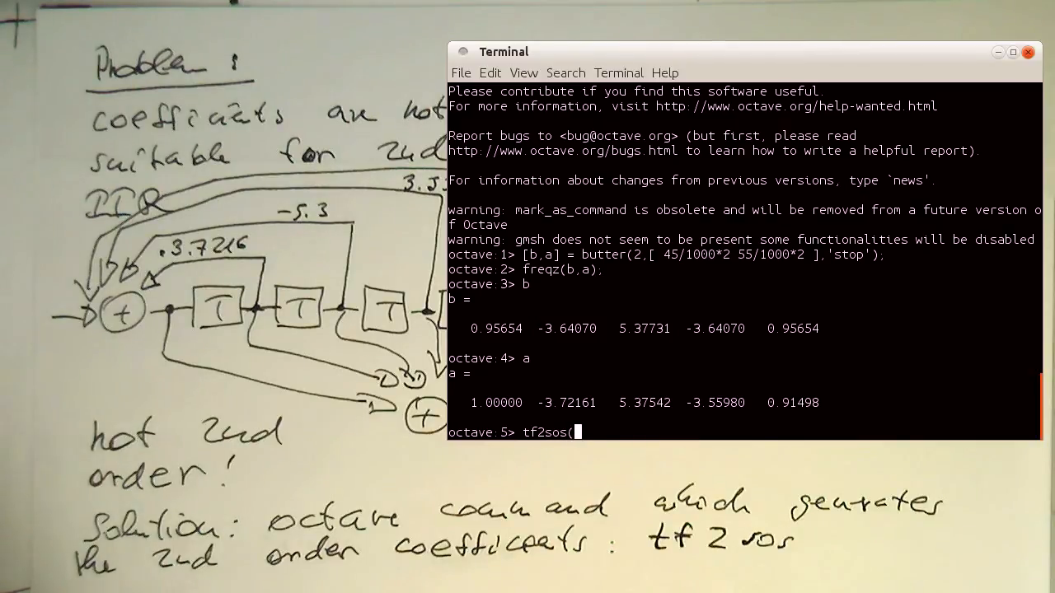
pyautogui.write('b,a)')
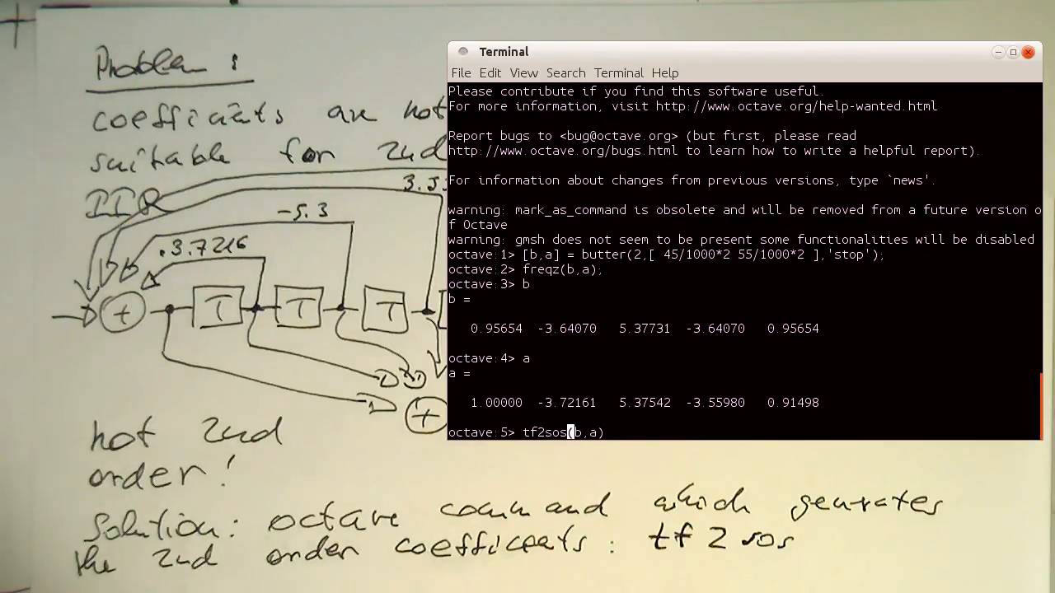